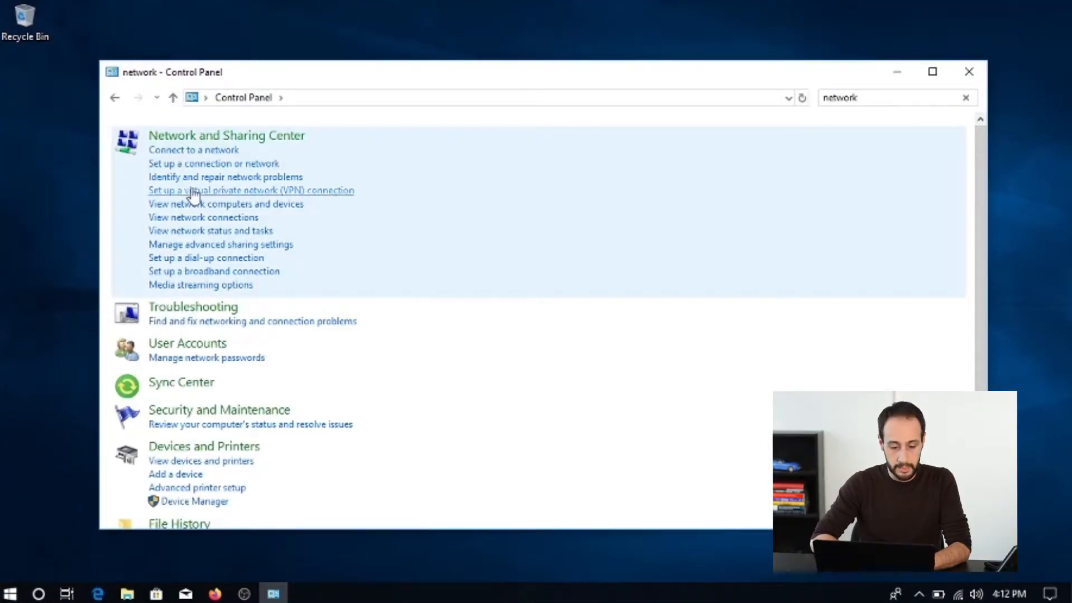
View the network connections, check the Ethernet 2 adapter's status, then close the window.
click(204, 217)
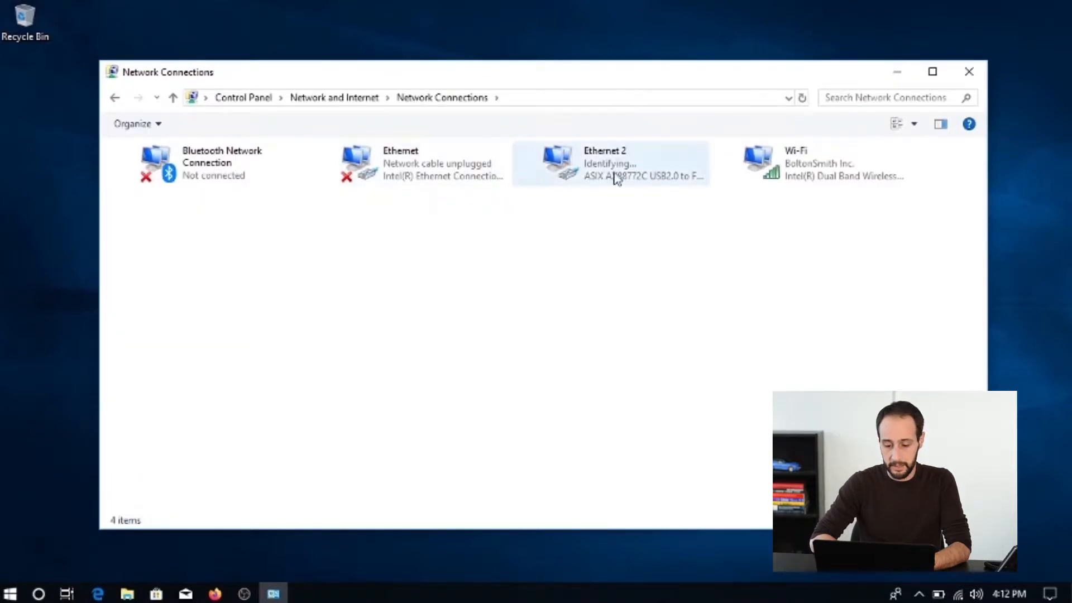
click(617, 179)
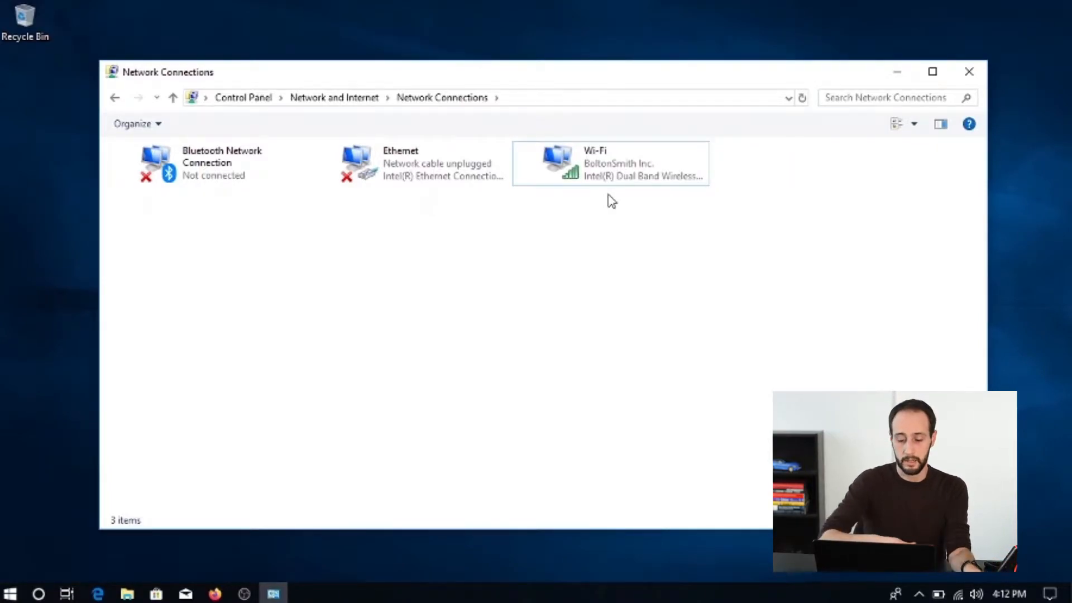
click(969, 72)
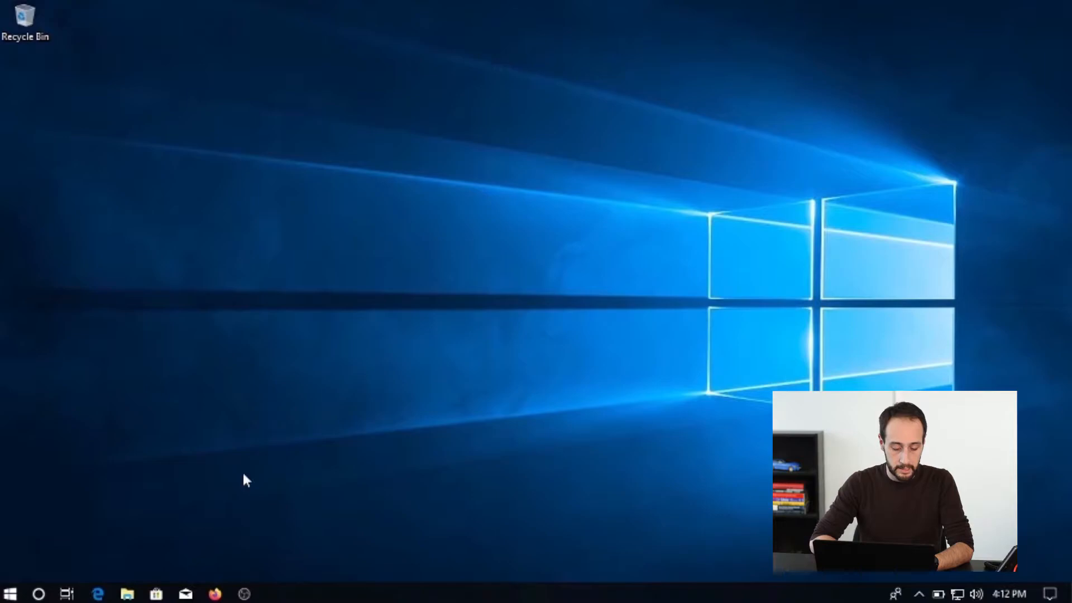
Launch Wireshark via Start search 'wire' and start capturing on the Ethernet interface.
text(wire)
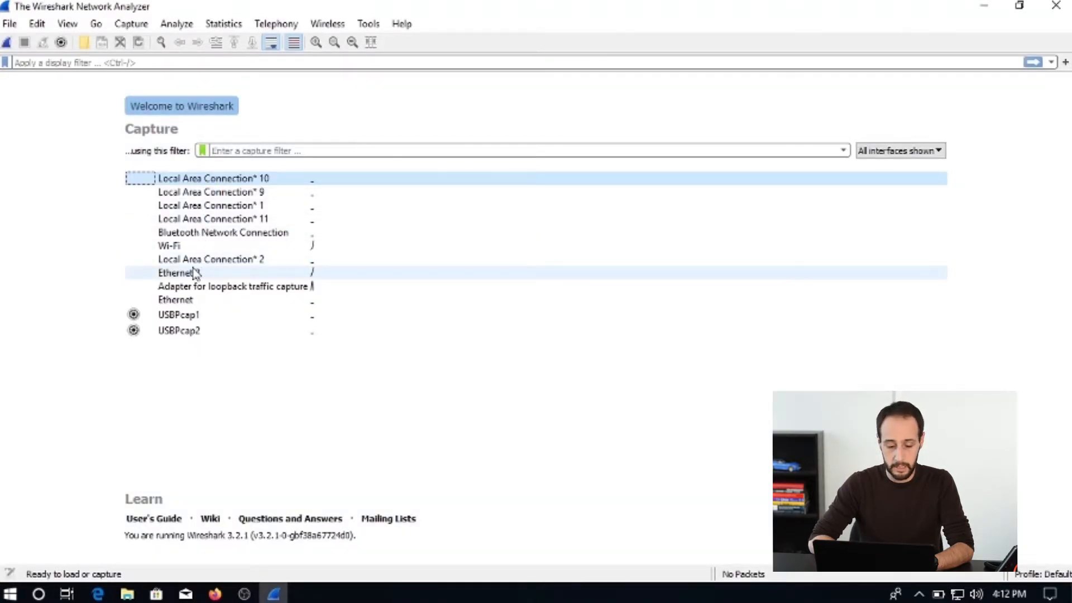
right_click(177, 273)
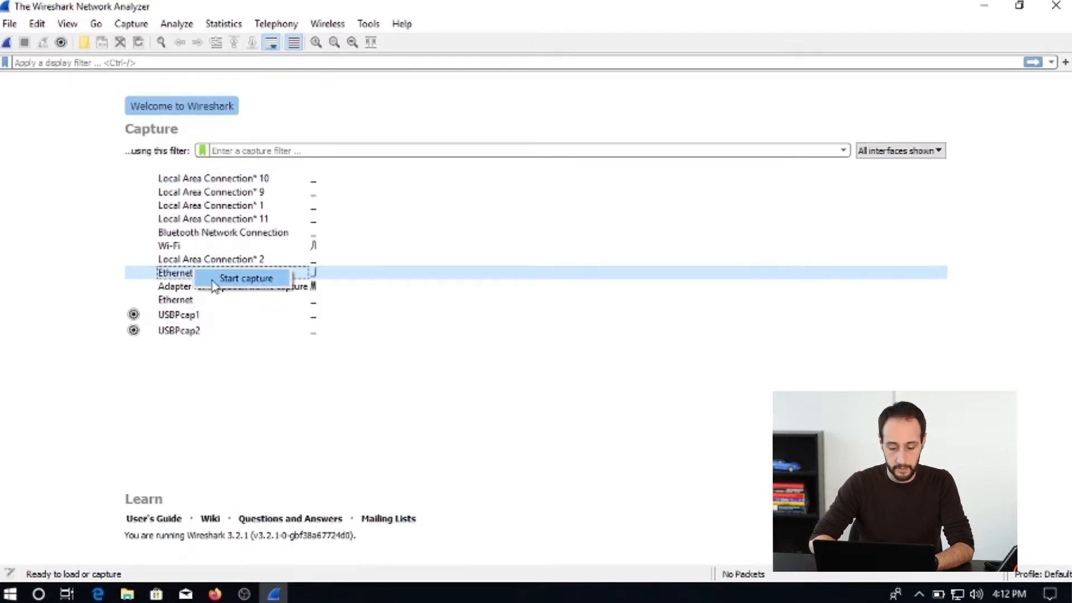
click(243, 278)
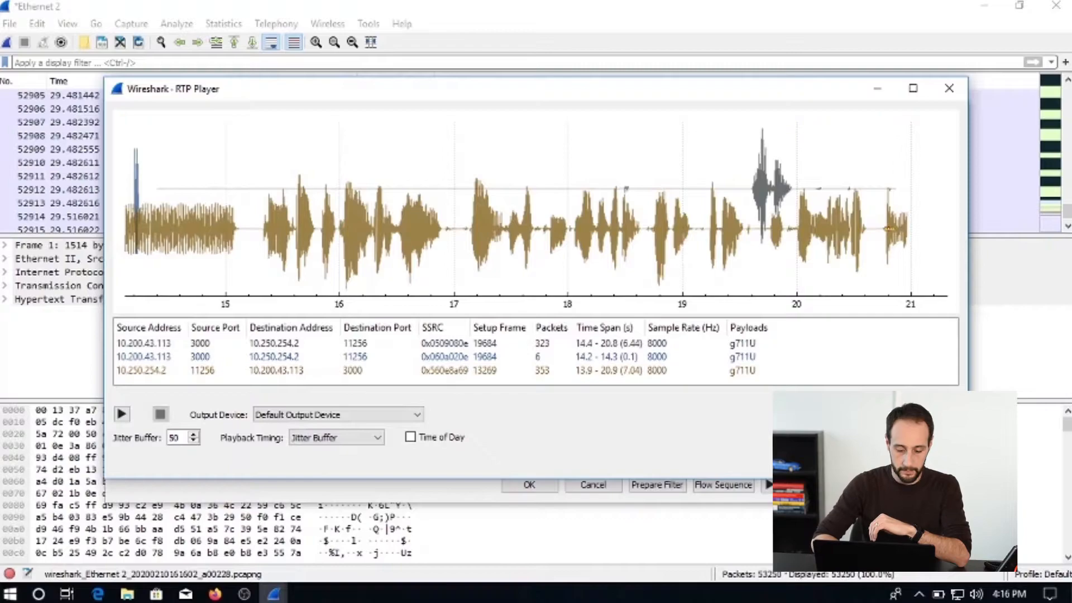
Play back the captured call's RTP audio streams in the RTP Player.
click(121, 415)
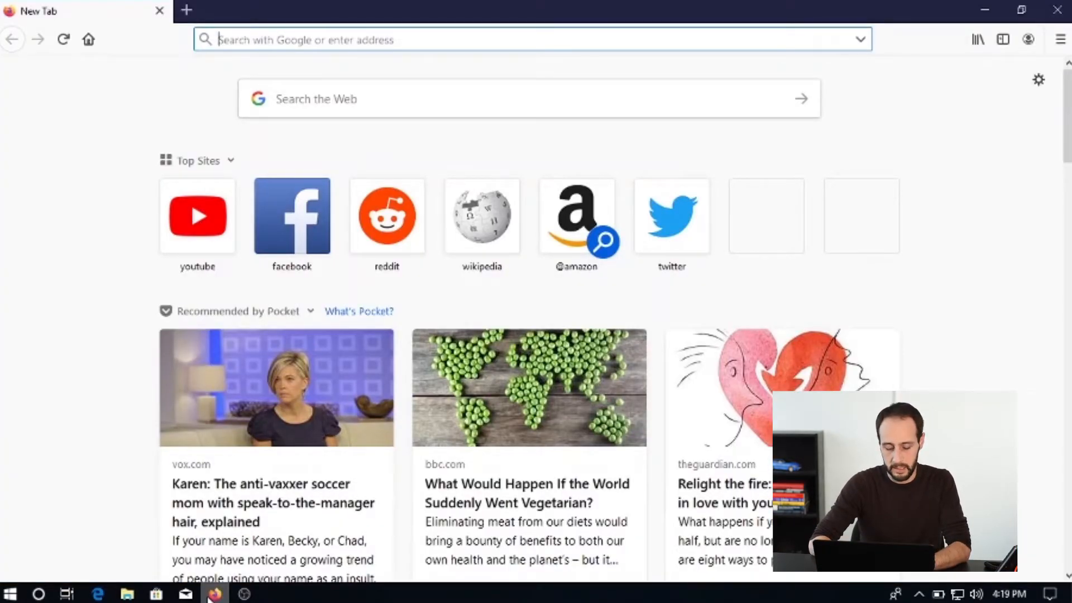
Go to speedtest.net and run the test, getting 6 ms ping and 71.09 Mbps download.
text(speedtest.net)
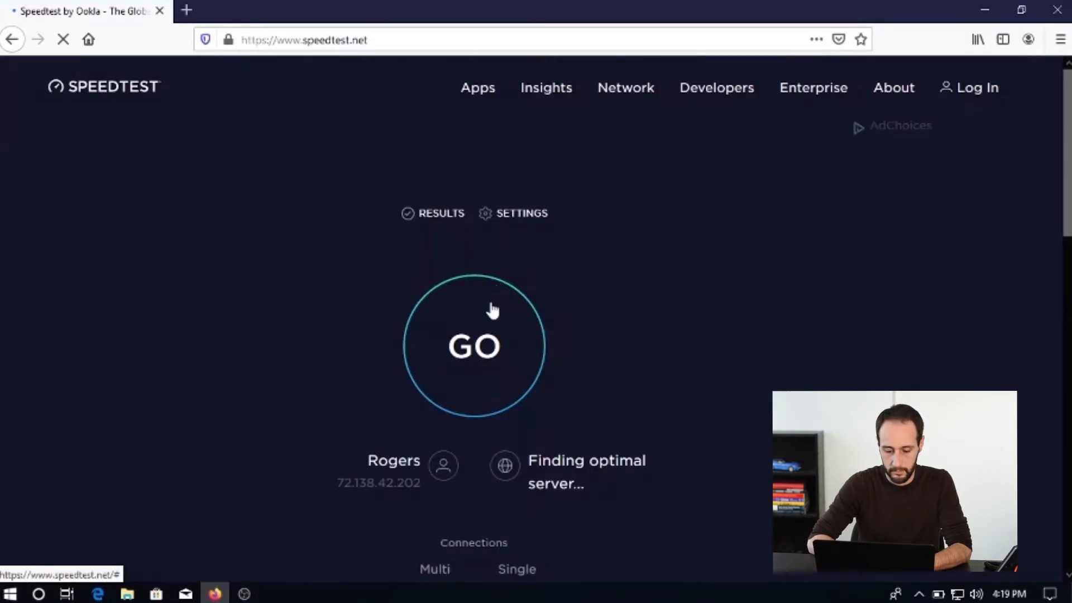
click(474, 348)
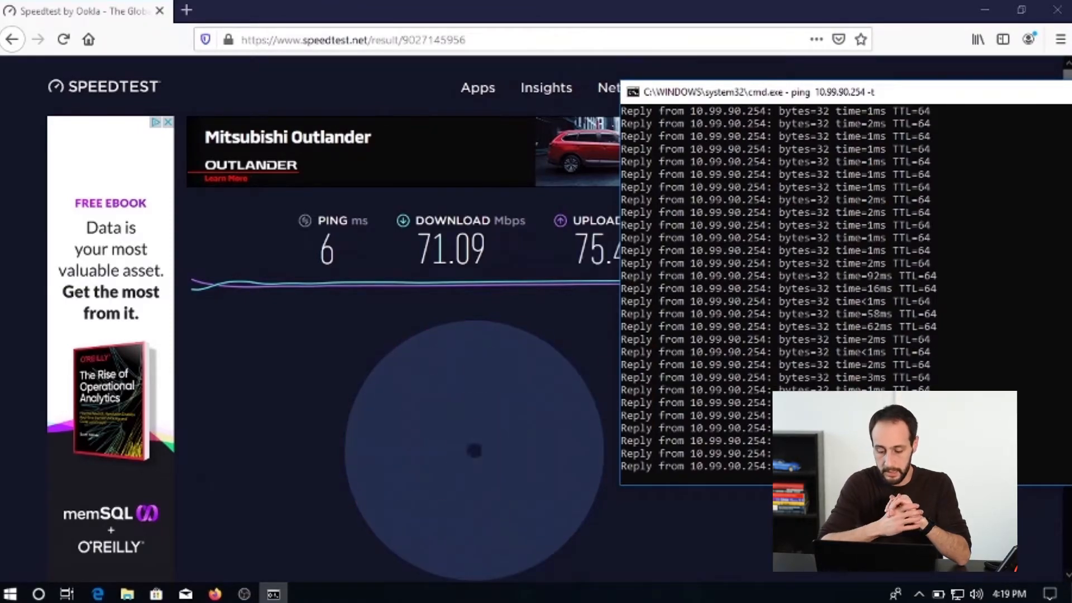
scroll(down, 3)
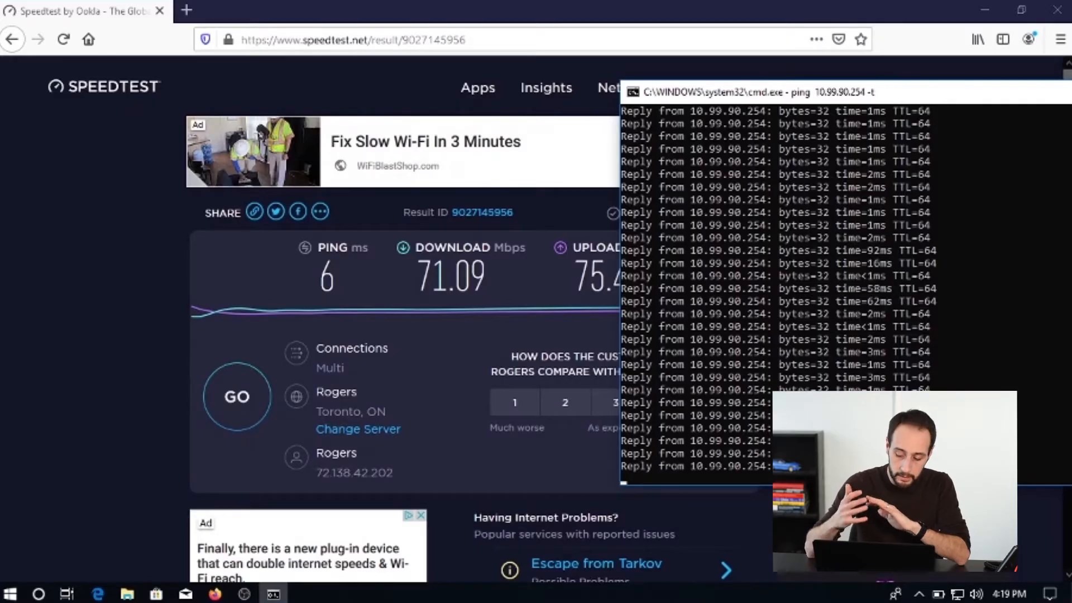